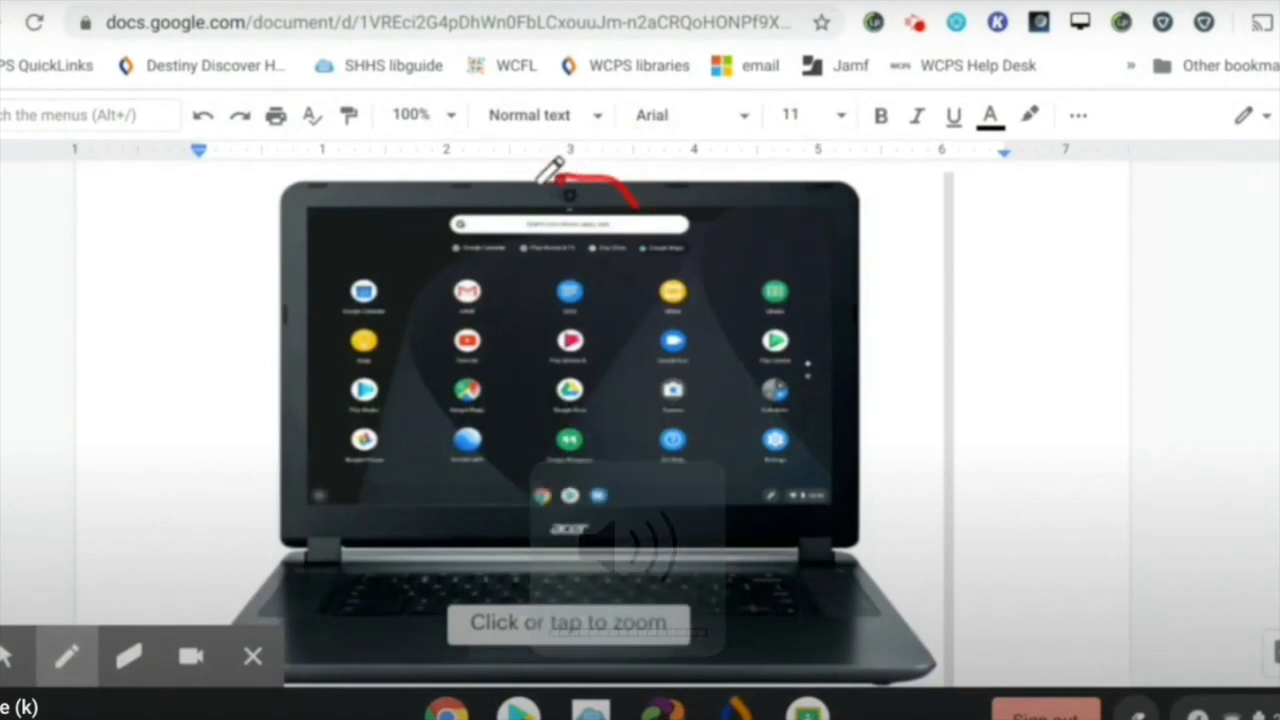
Circle the webcam above the display and the area below it on the laptop photo
drag(560, 180, 640, 200)
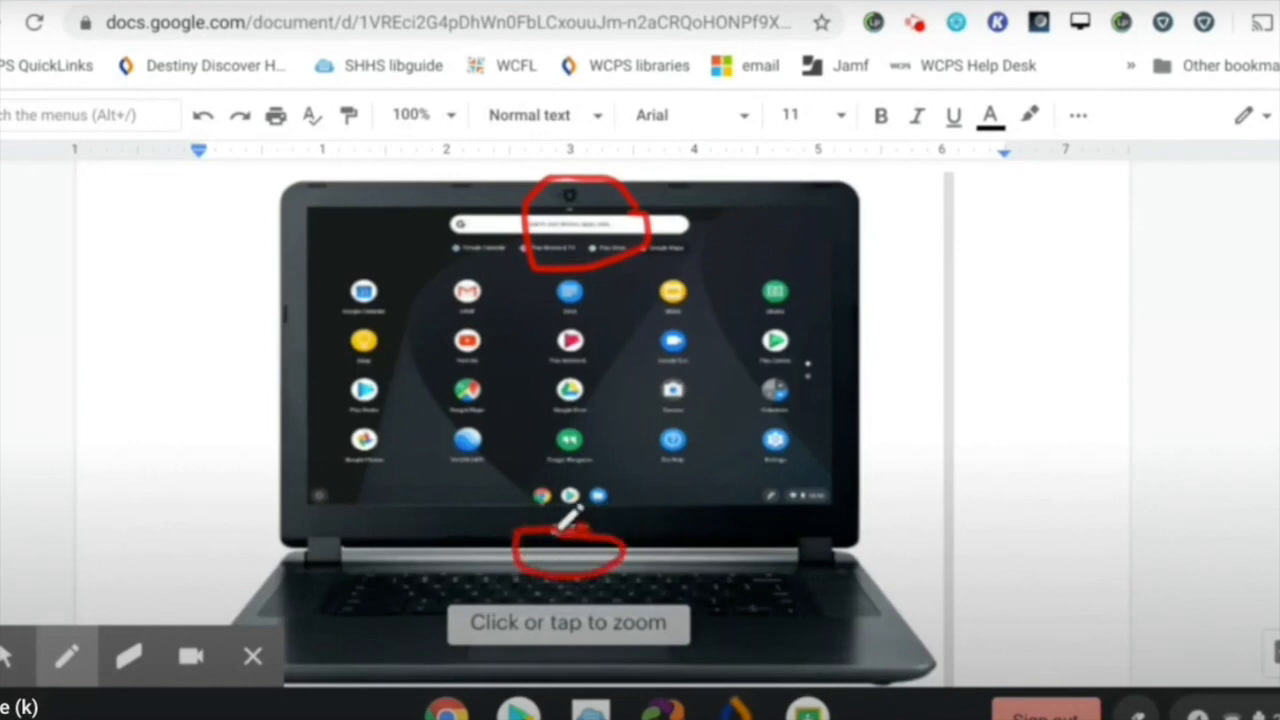
mouse_move(850, 425)
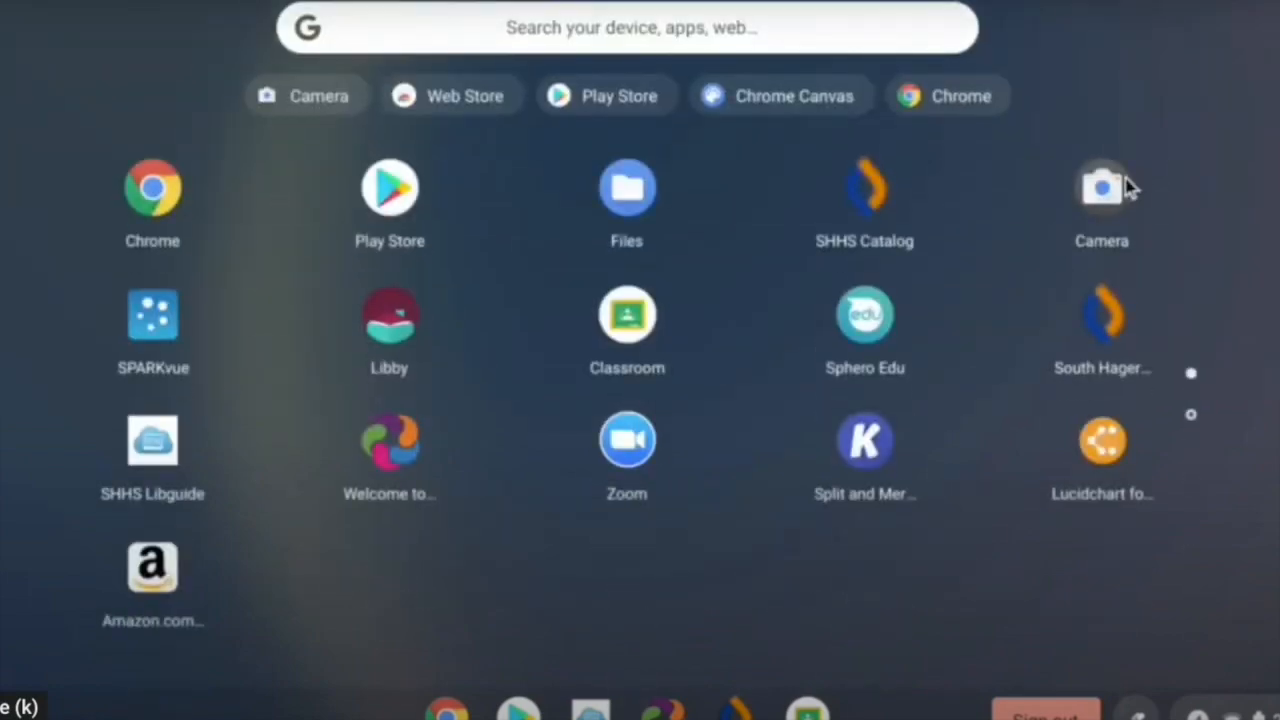
Launch the Camera app from the launcher into photo mode
click(1102, 188)
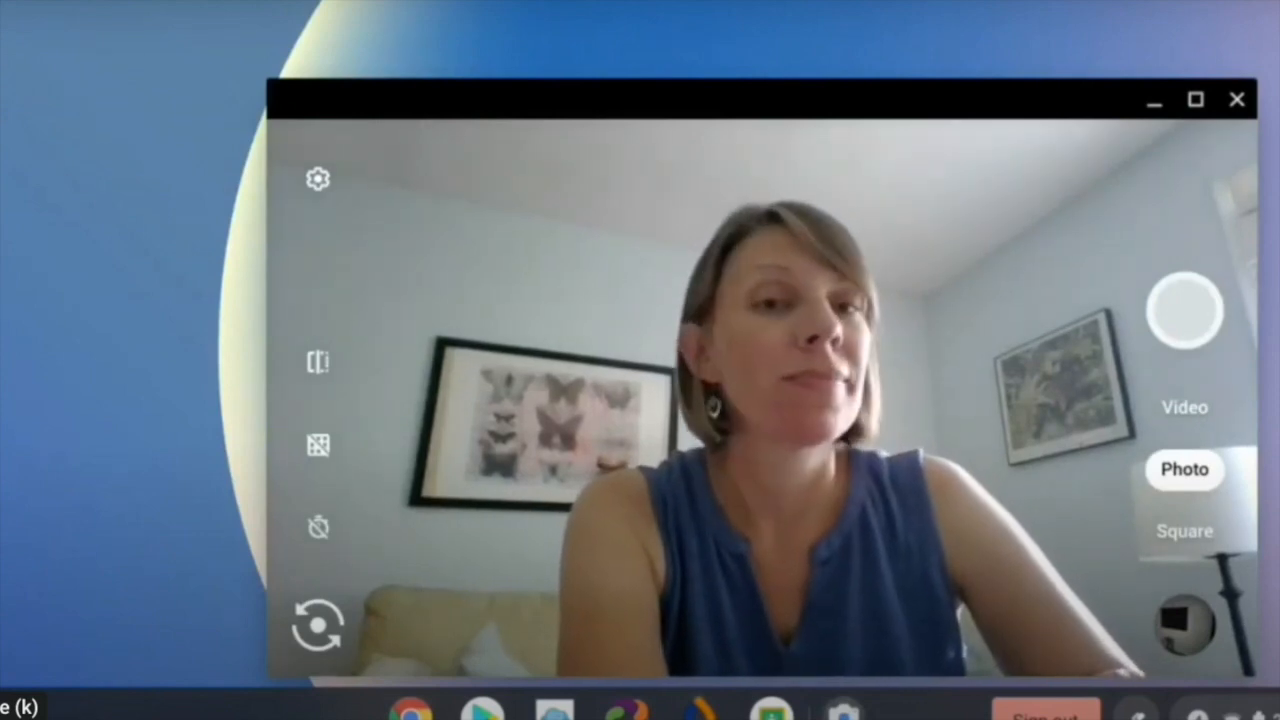
mouse_move(1185, 310)
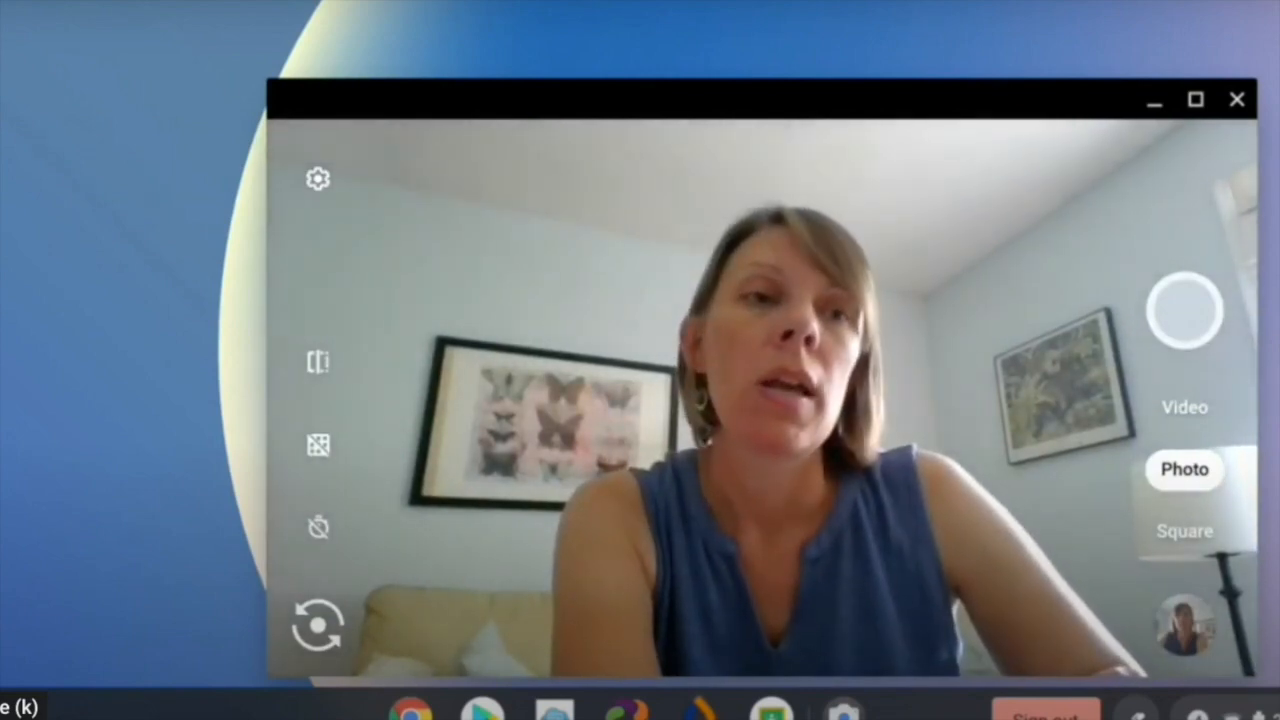
mouse_move(1191, 218)
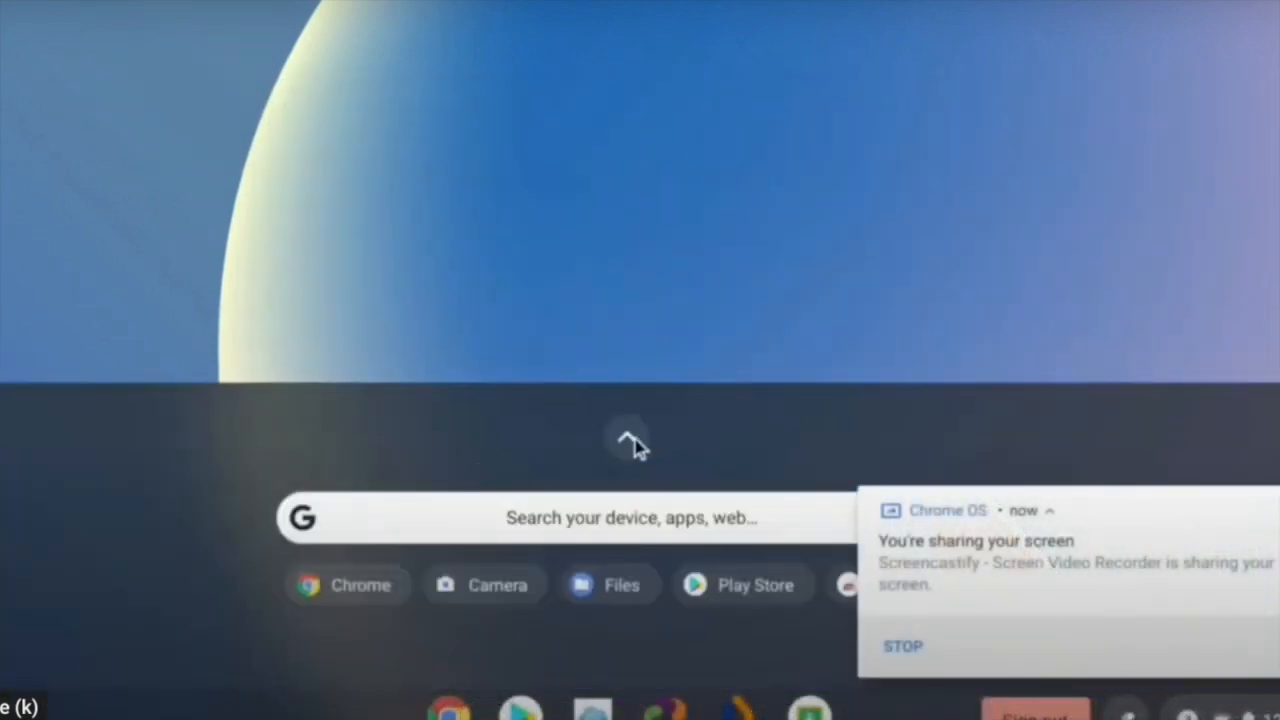
Open Files and show the Images section in the sidebar
click(628, 440)
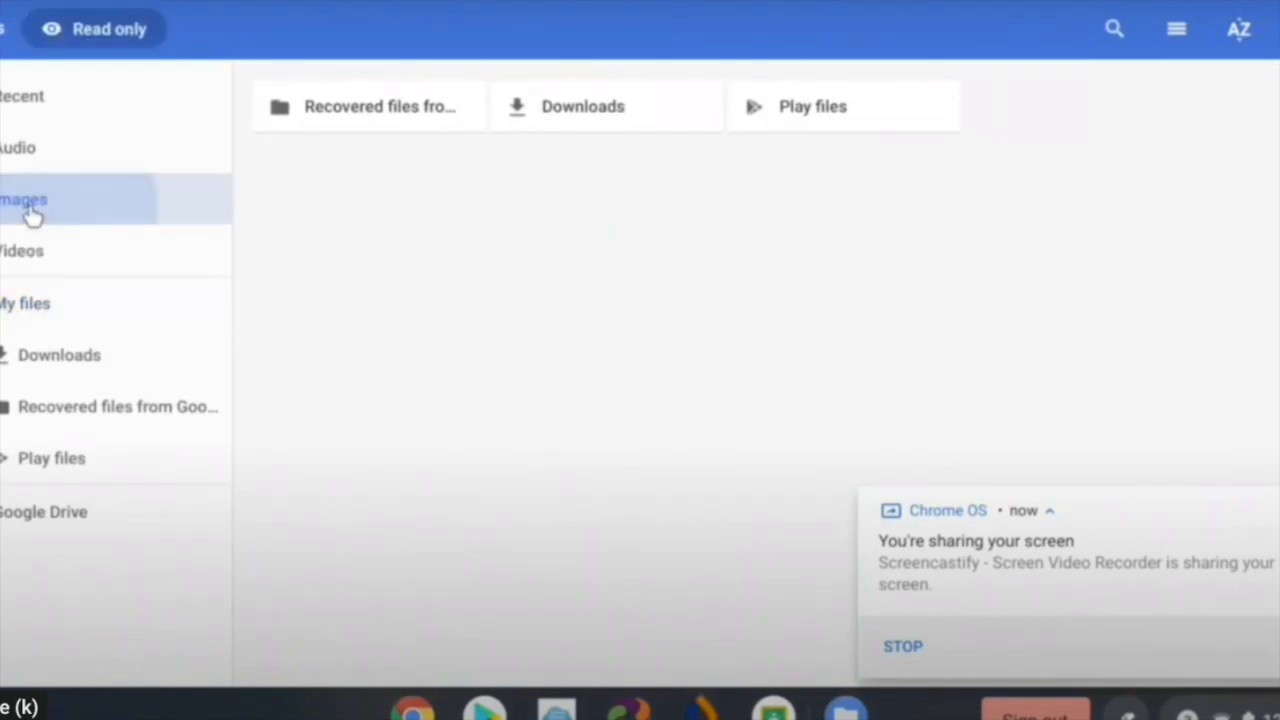
click(22, 250)
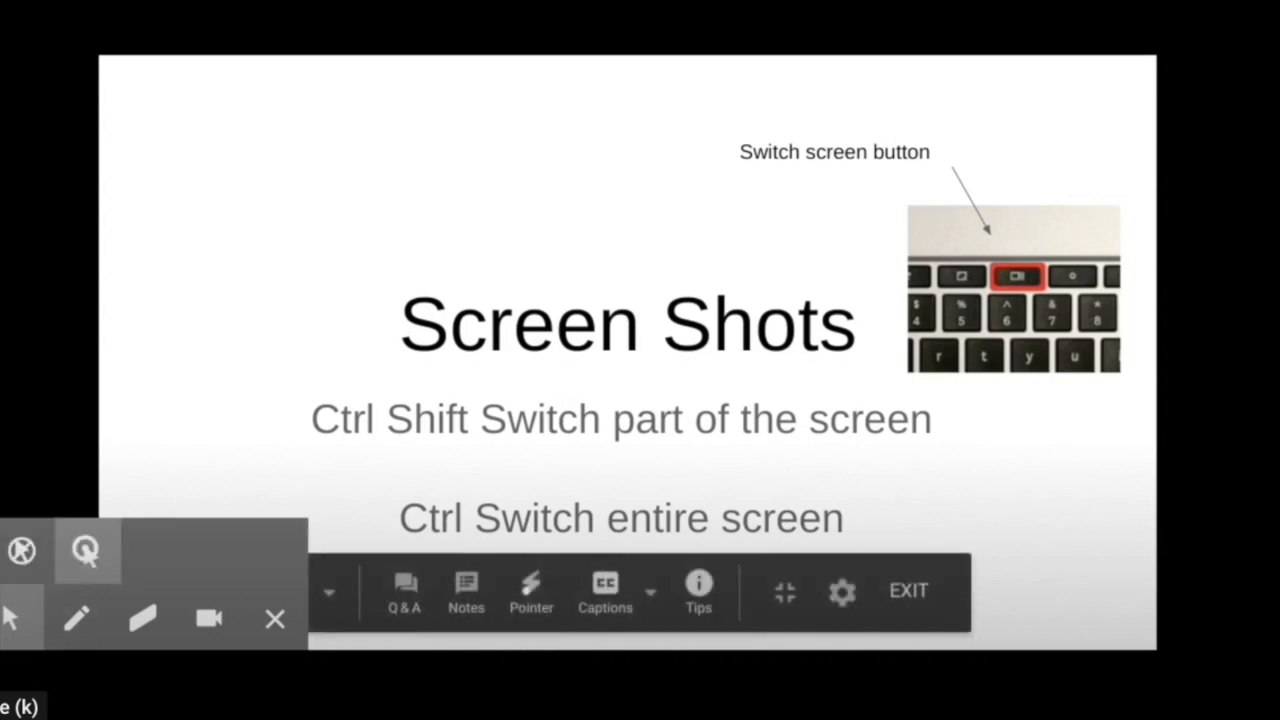
Select the pen tool to draw on the presented Screen Shots slide
click(75, 618)
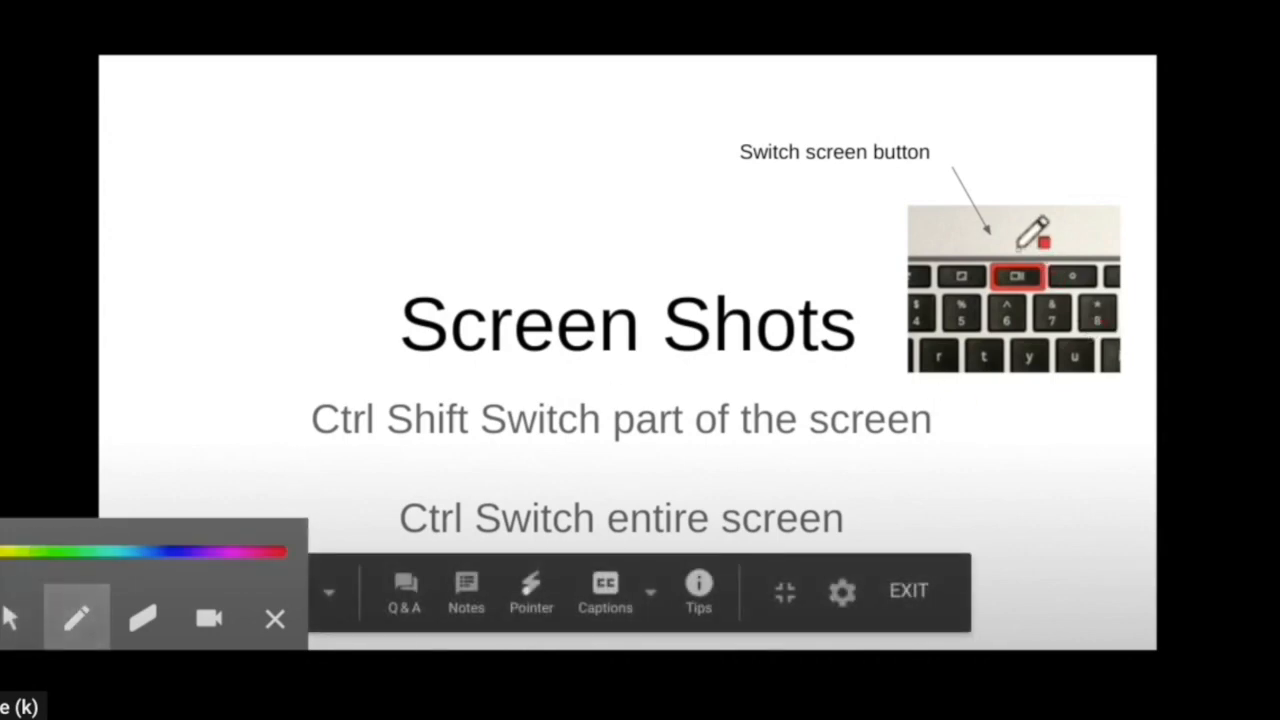